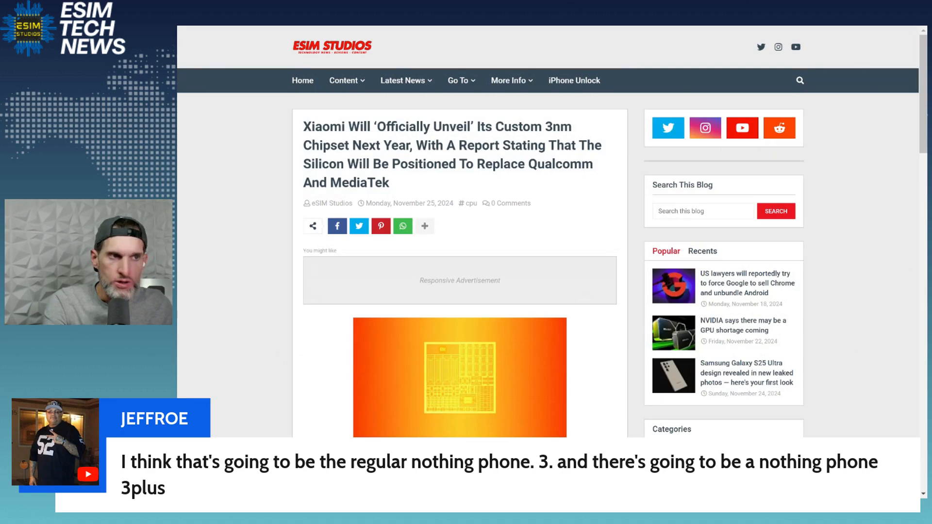
pyautogui.moveTo(463, 38)
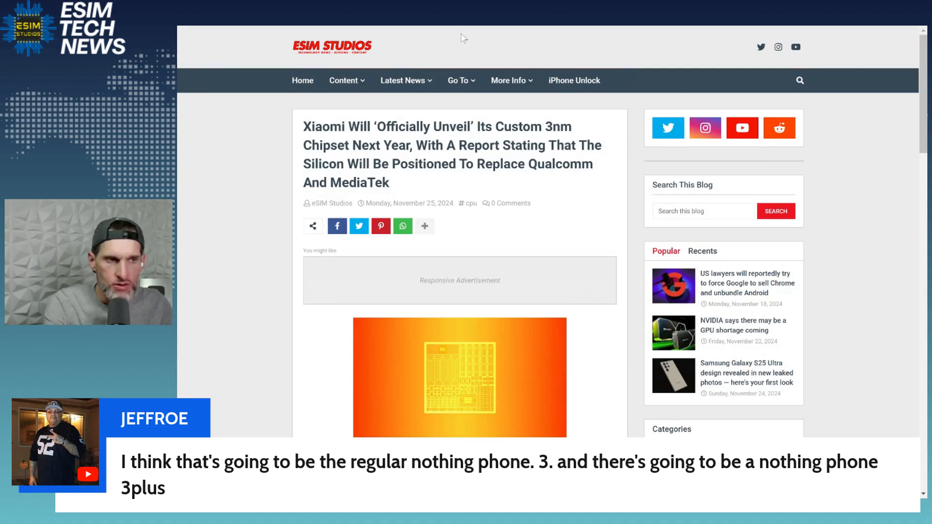
pyautogui.moveTo(466, 73)
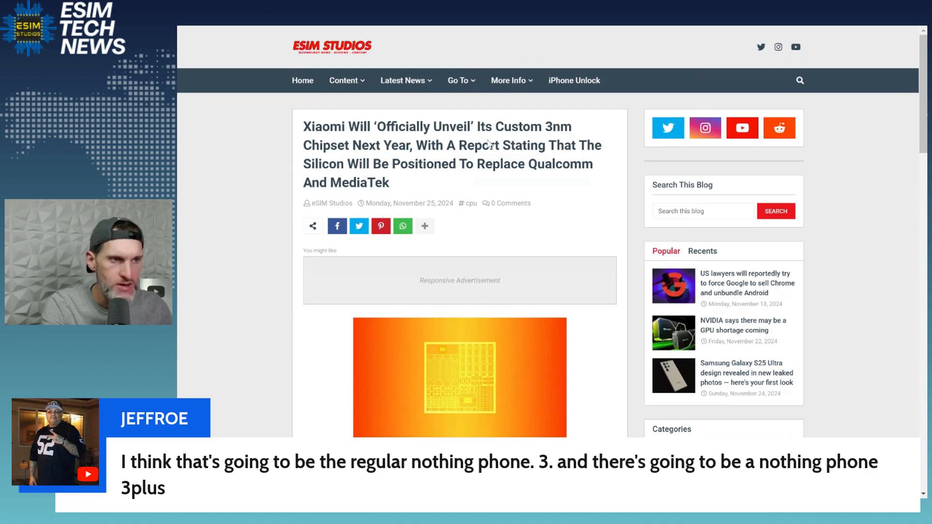
pyautogui.moveTo(425, 213)
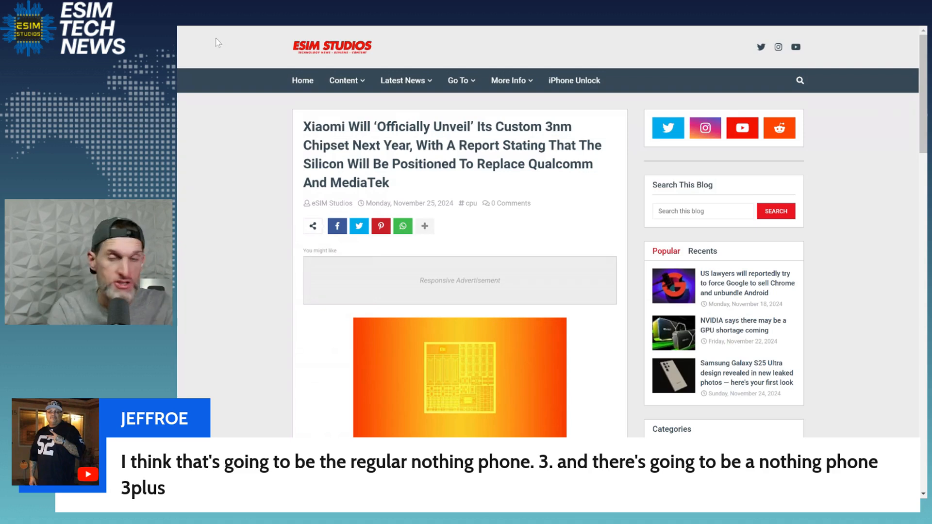
pyautogui.moveTo(213, 69)
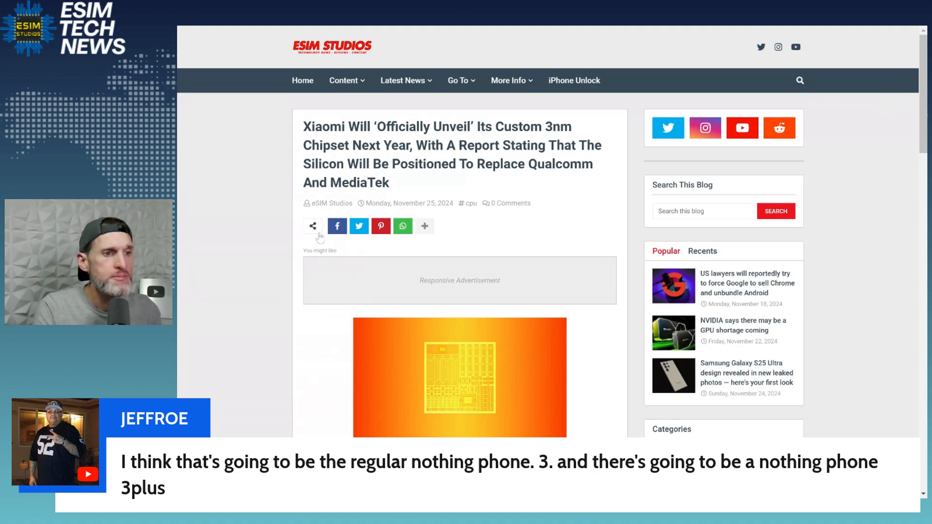
pyautogui.scroll(-3)
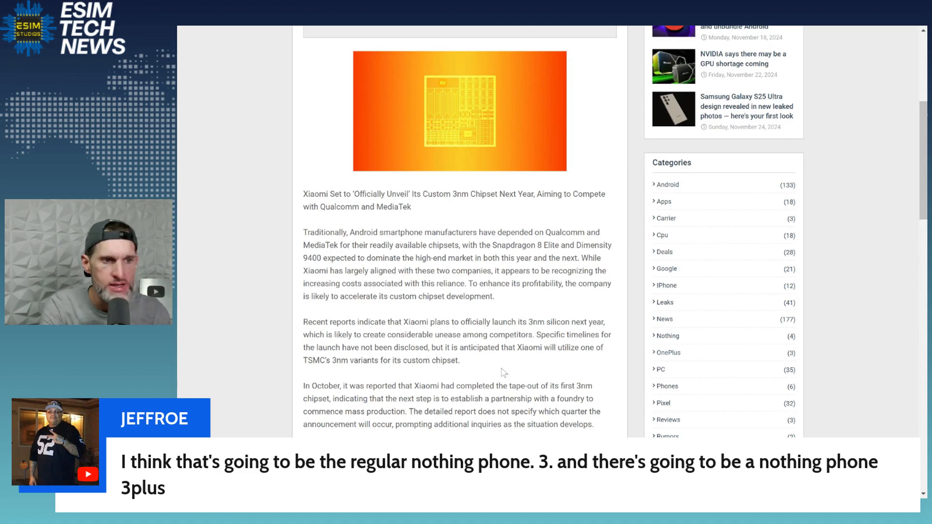
pyautogui.moveTo(486, 373)
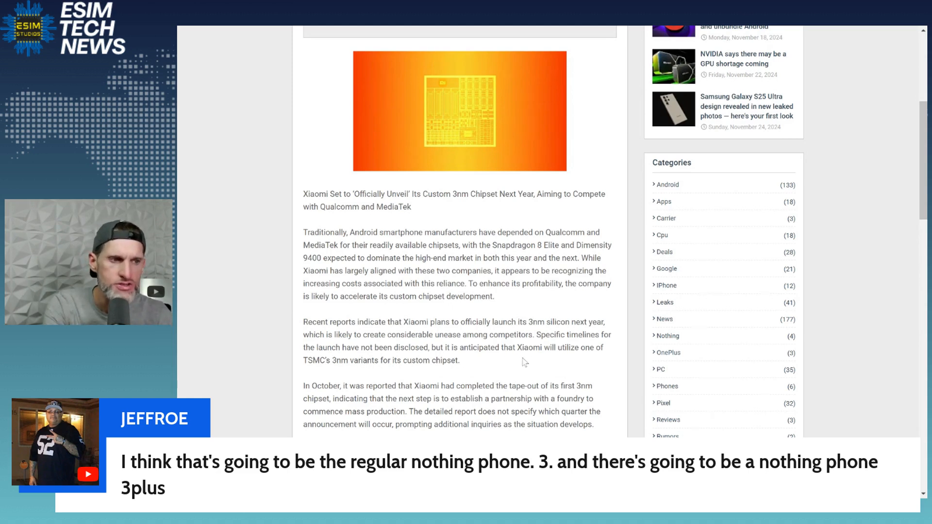
pyautogui.moveTo(443, 380)
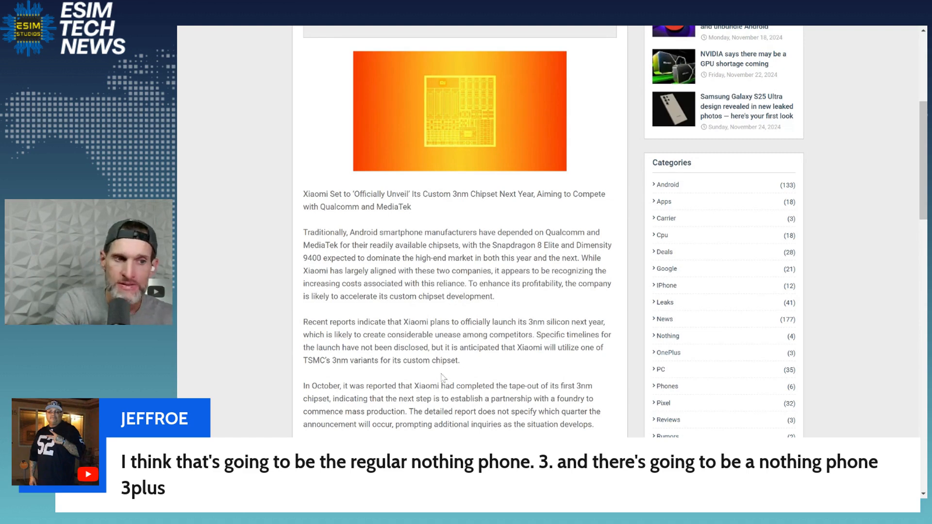
pyautogui.moveTo(546, 371)
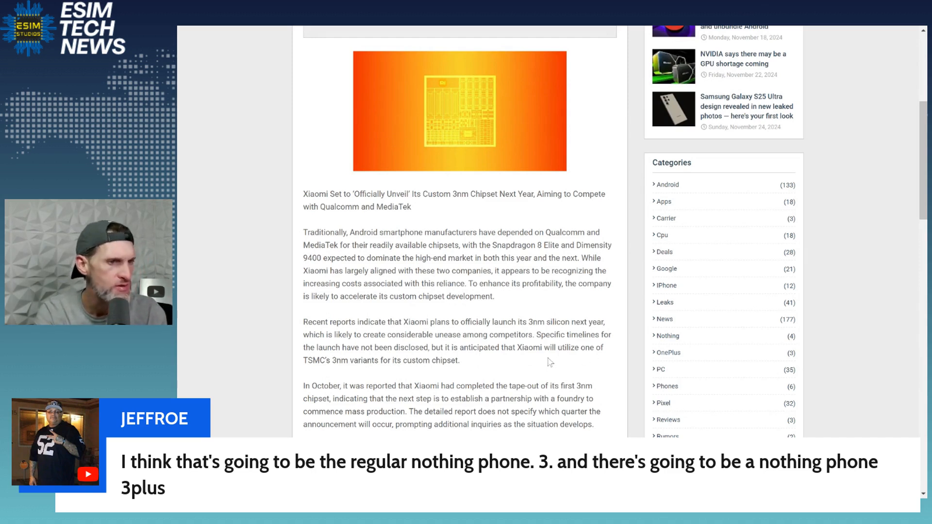
pyautogui.moveTo(472, 394)
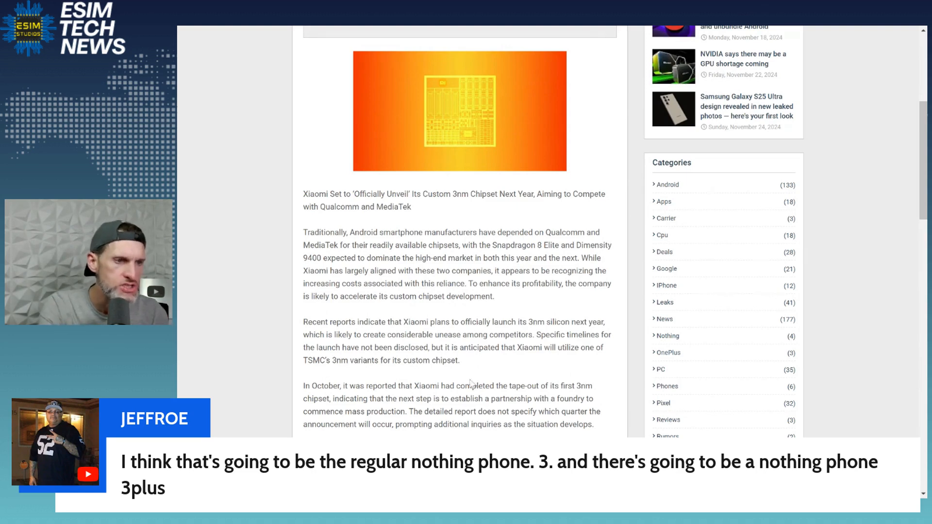
pyautogui.scroll(-3)
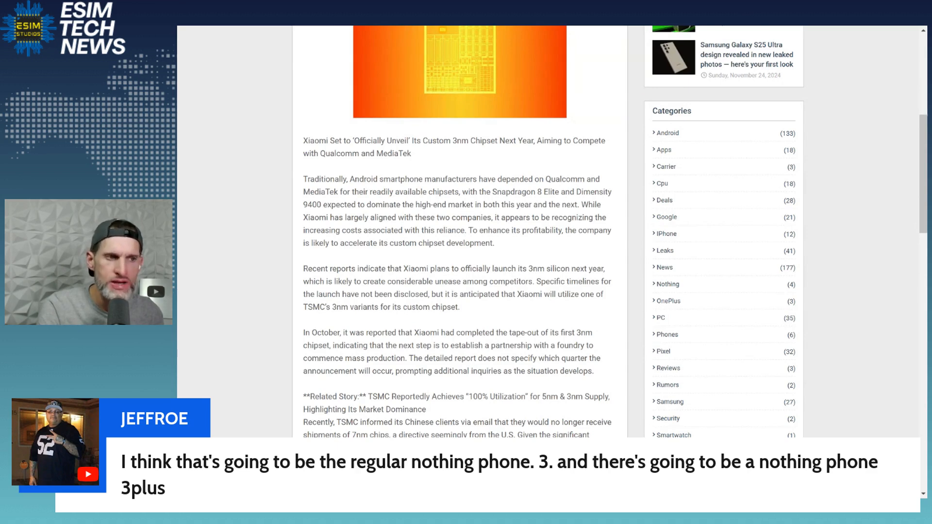
pyautogui.moveTo(457, 388)
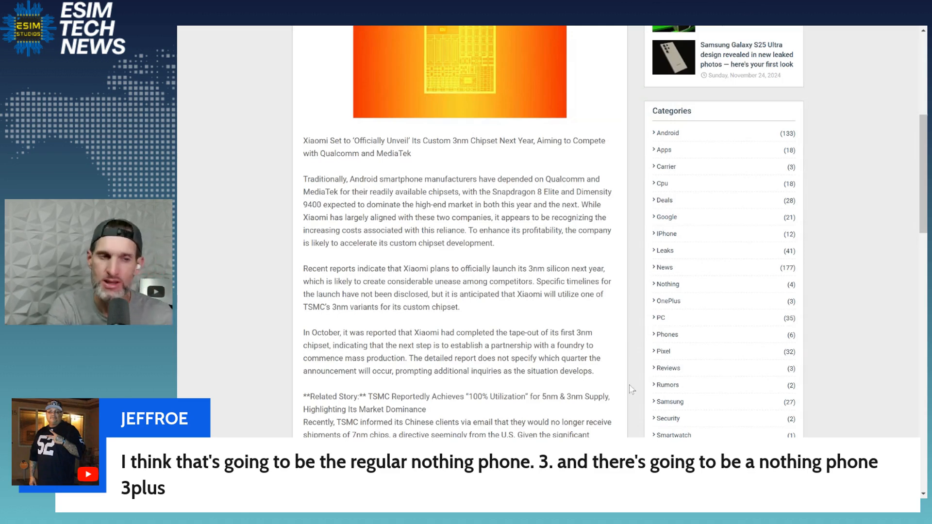
pyautogui.scroll(-3)
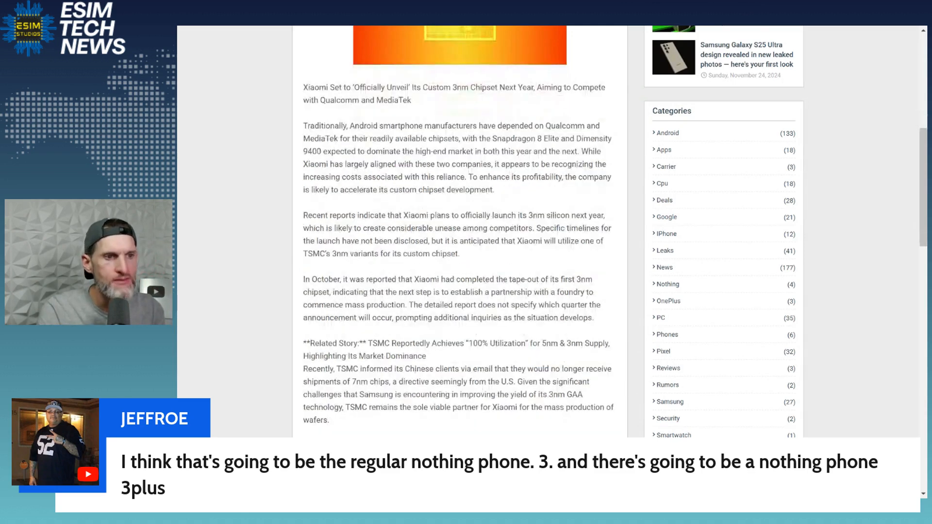
pyautogui.scroll(-3)
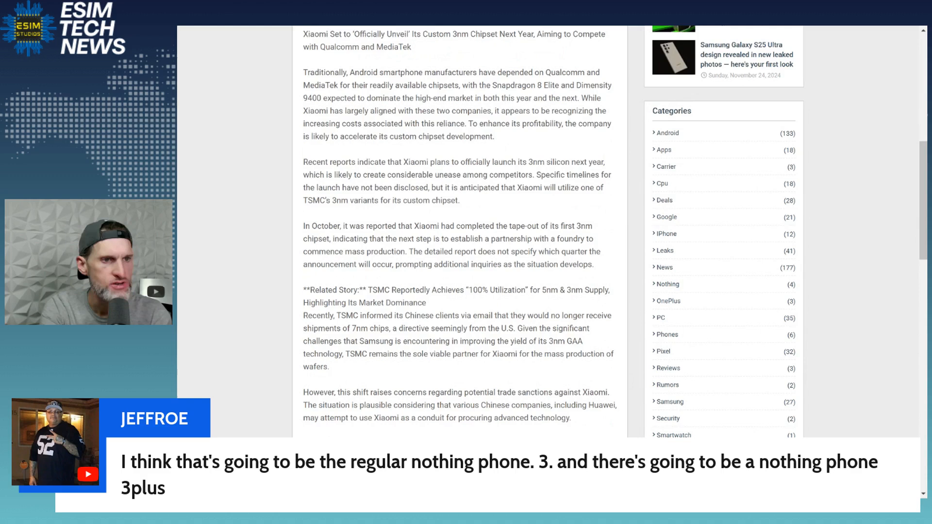
pyautogui.moveTo(493, 340)
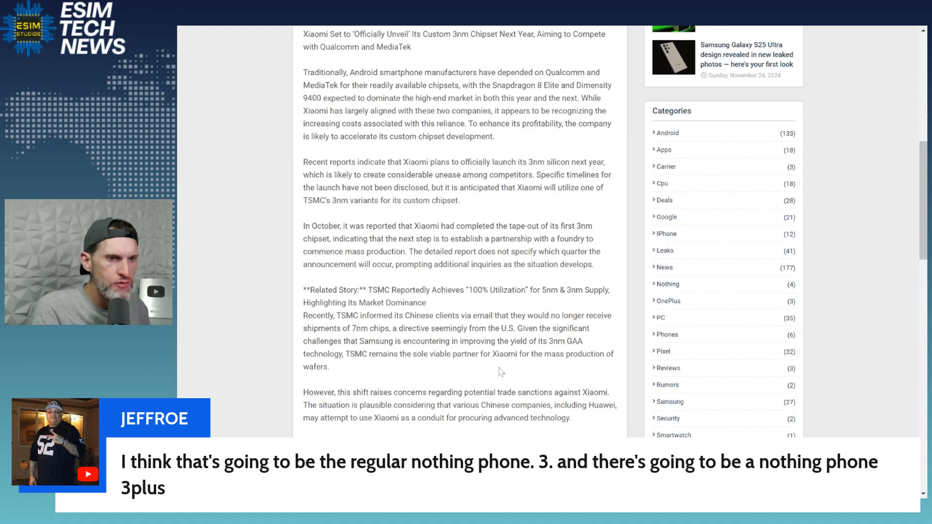
pyautogui.moveTo(517, 367)
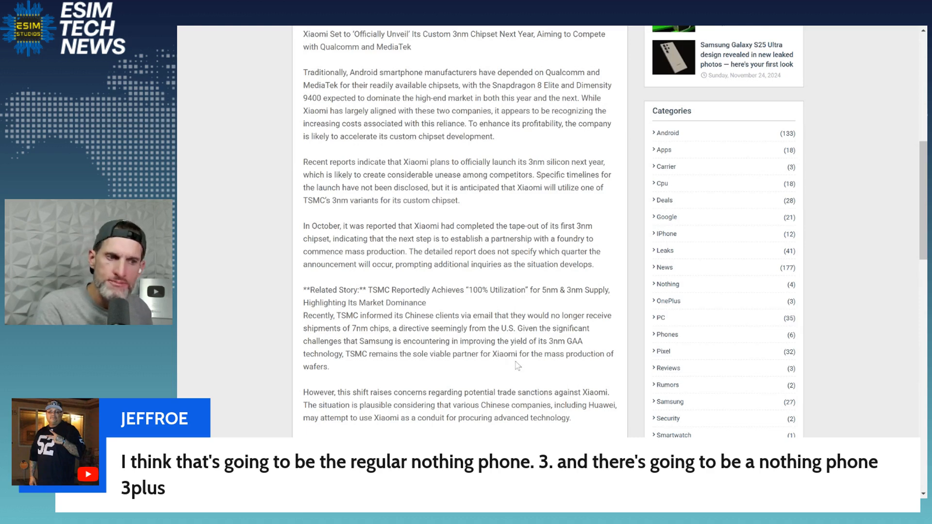
pyautogui.scroll(-3)
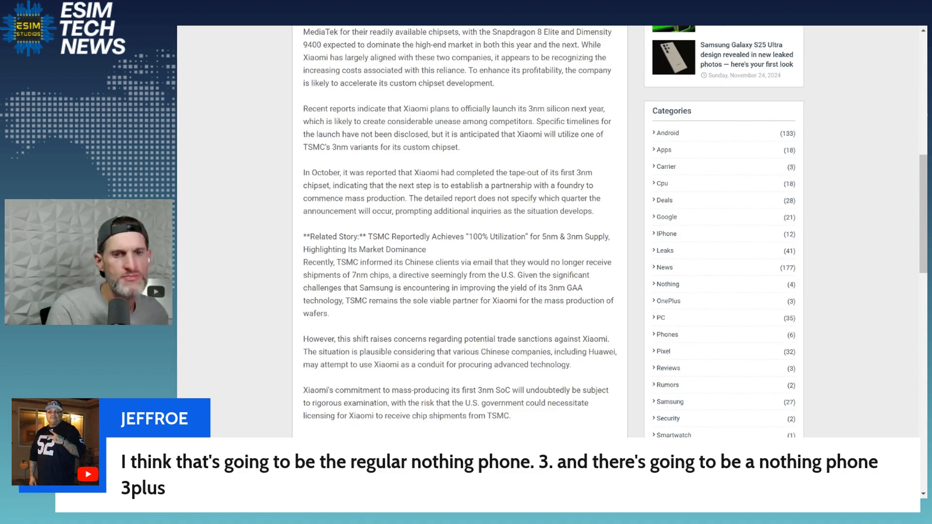
pyautogui.scroll(-3)
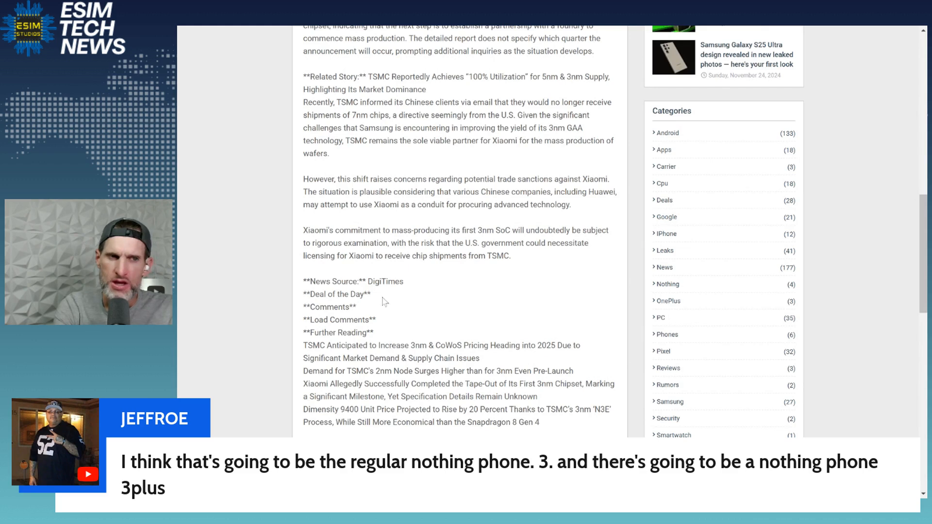
pyautogui.moveTo(388, 311)
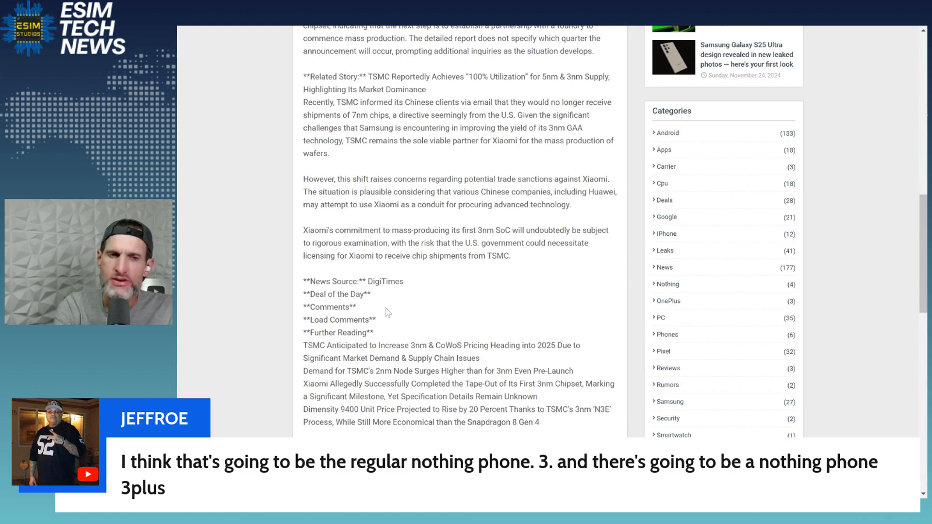